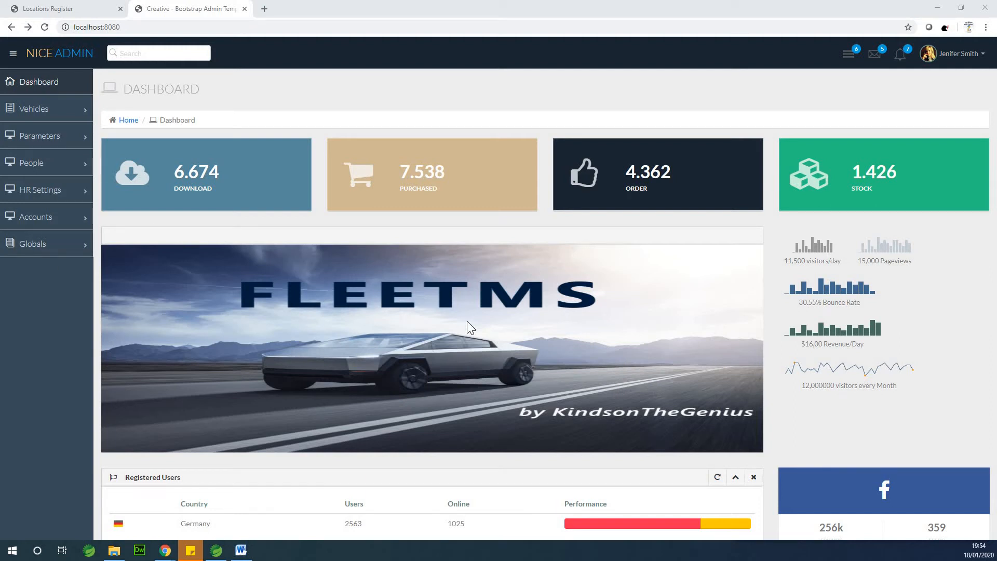
{"action": "mouse_move", "coordinate": [63, 8]}
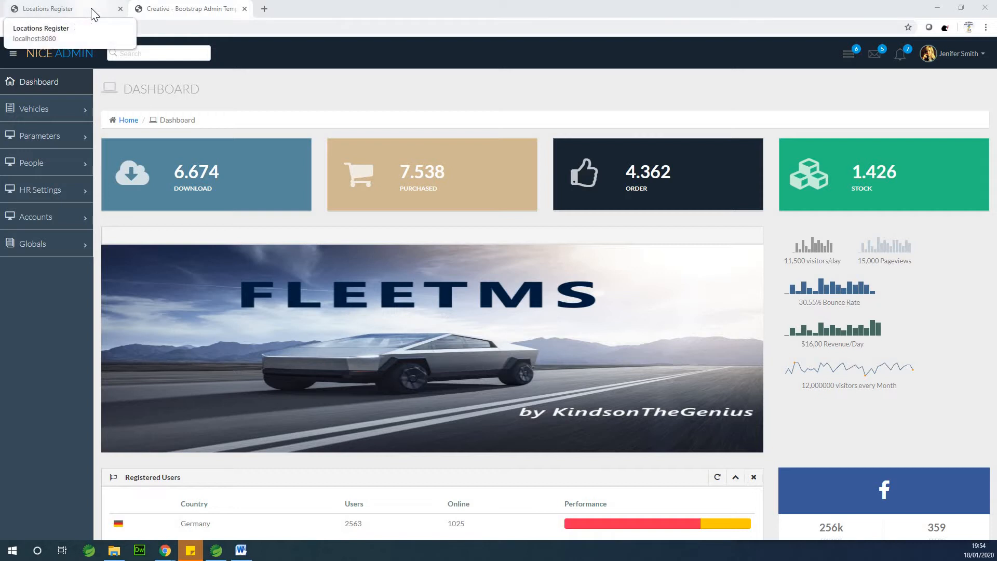
{"action": "mouse_move", "coordinate": [217, 124]}
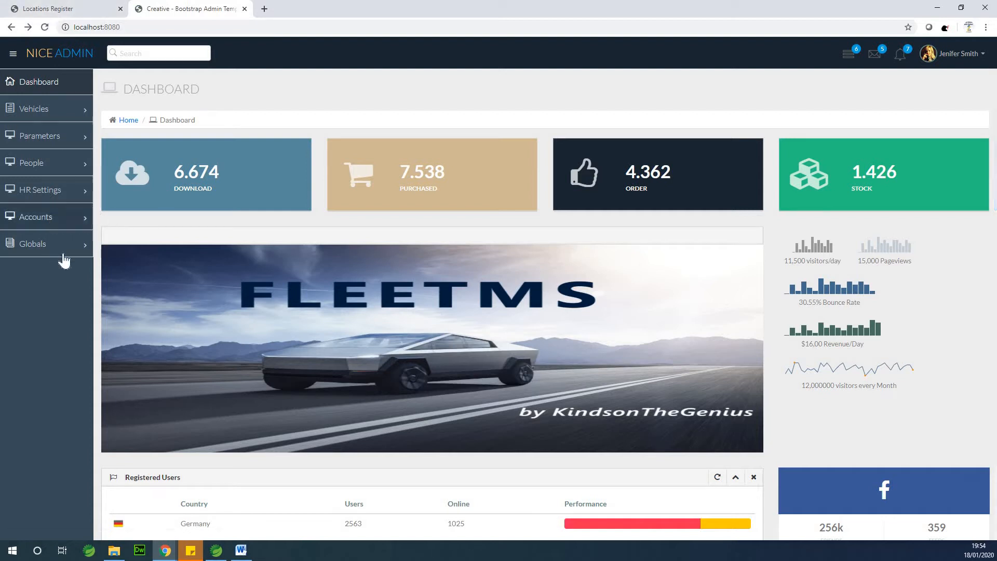
Open the Countries page from the Globals sidebar group, then try the States page.
{"action": "left_click", "coordinate": [32, 243]}
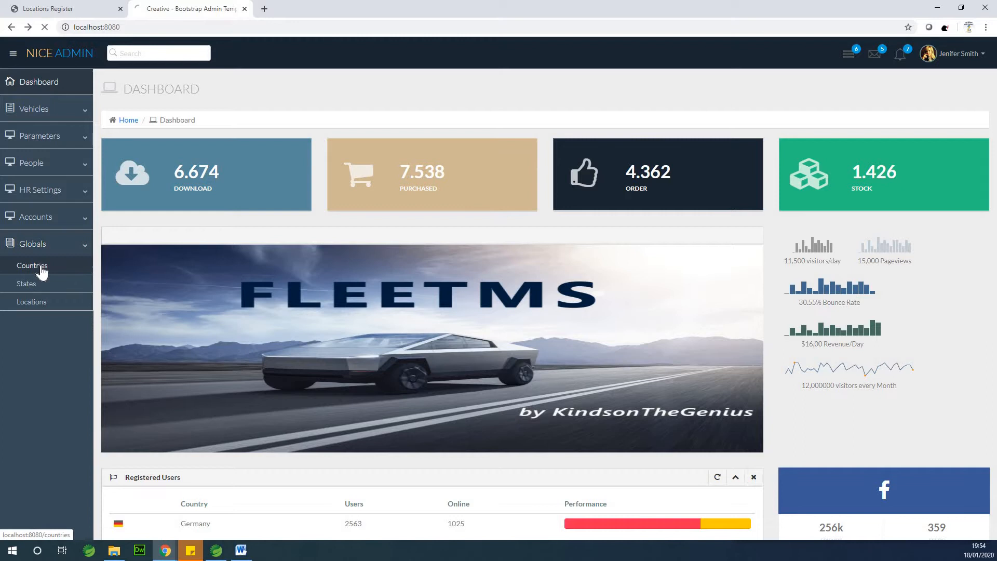
{"action": "left_click", "coordinate": [31, 266]}
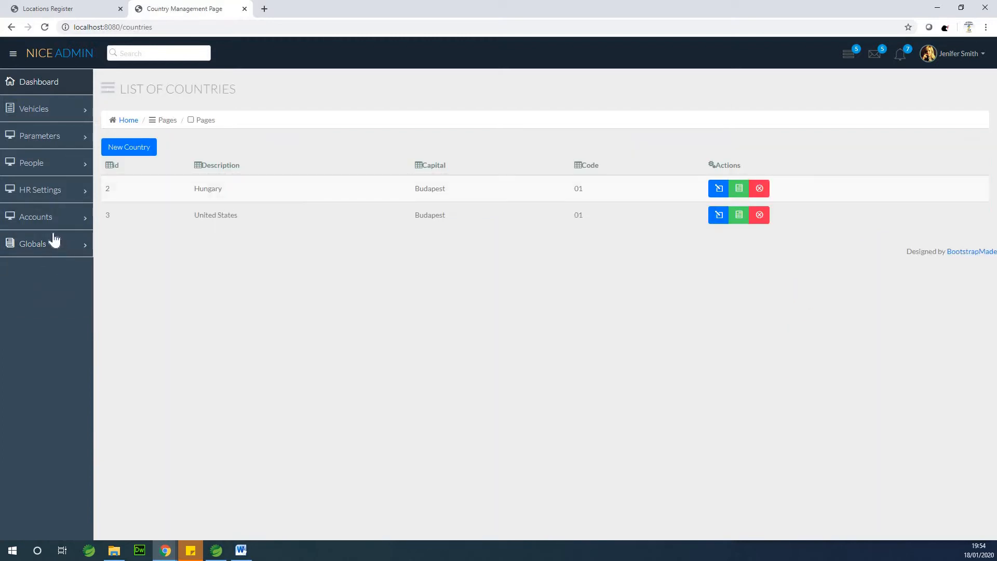
{"action": "left_click", "coordinate": [32, 244]}
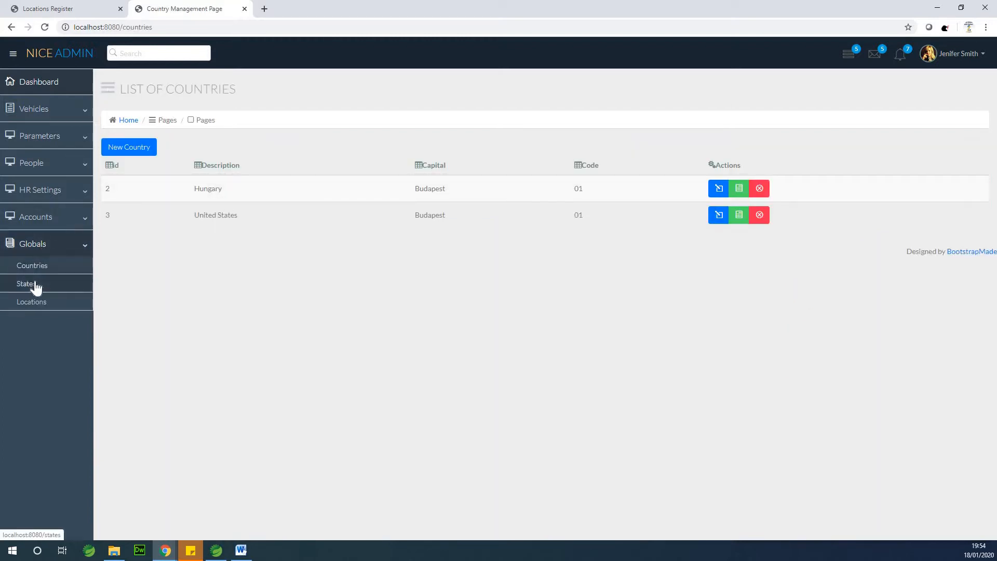
{"action": "left_click", "coordinate": [25, 283]}
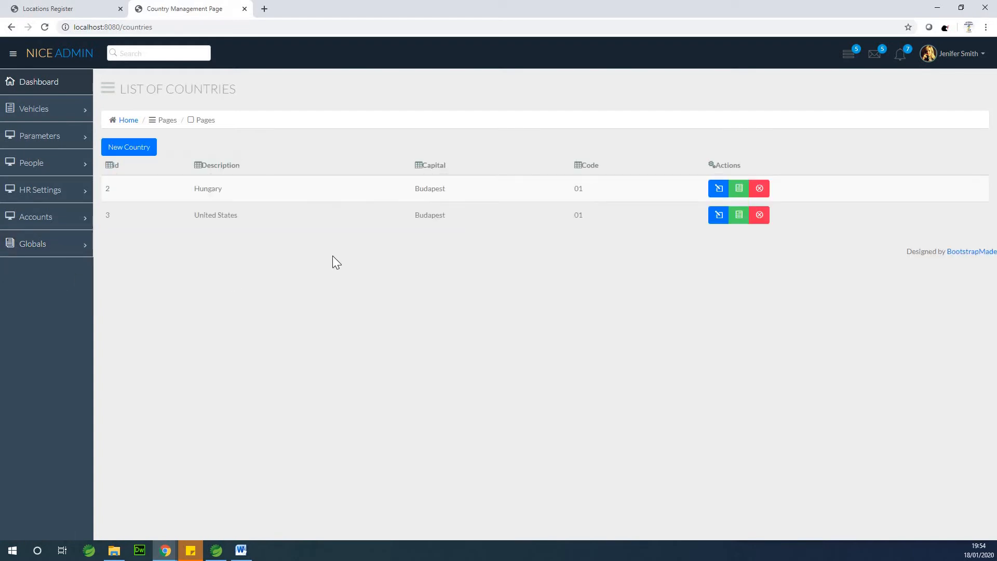
{"action": "mouse_move", "coordinate": [39, 136]}
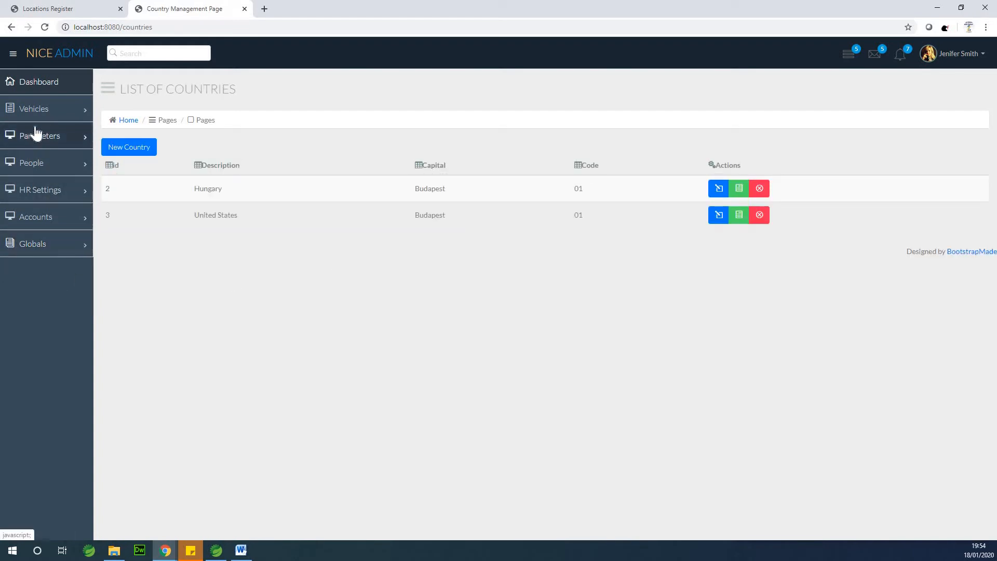
{"action": "mouse_move", "coordinate": [28, 146]}
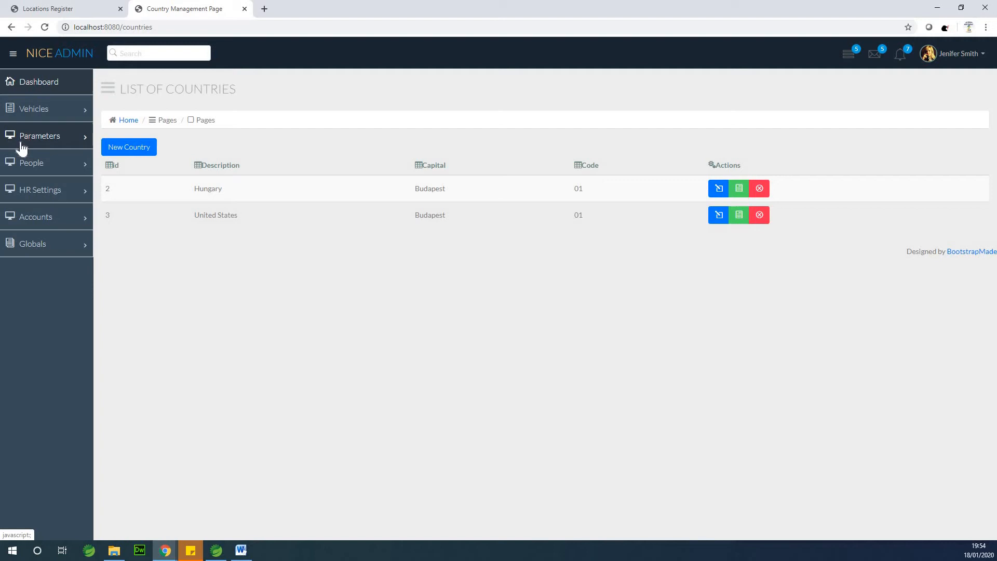
{"action": "mouse_move", "coordinate": [48, 278]}
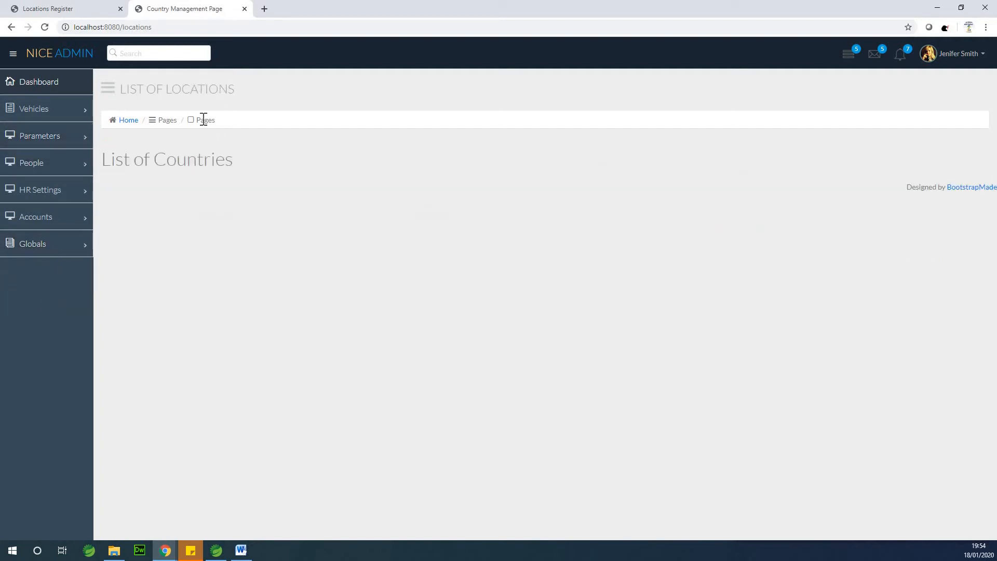
Highlight the wrong 'List of Countries' heading, then expand the HR Settings sidebar pages.
{"action": "double_click", "coordinate": [167, 159]}
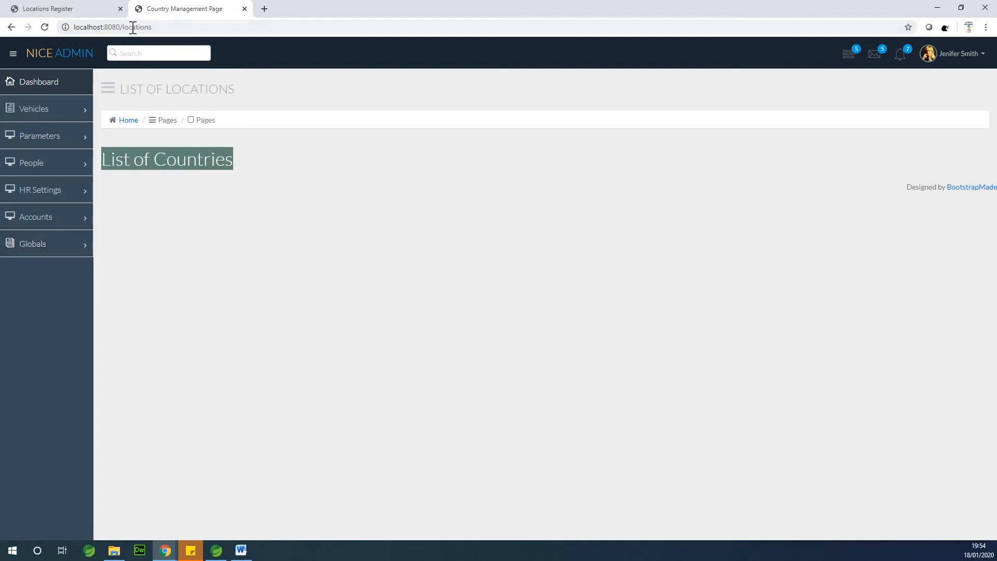
{"action": "mouse_move", "coordinate": [184, 8]}
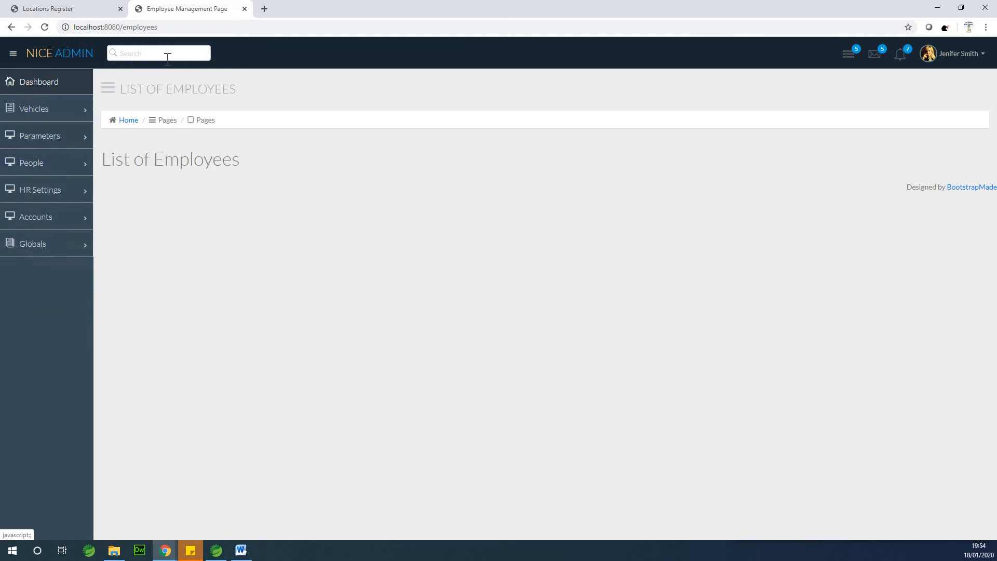
{"action": "mouse_move", "coordinate": [41, 190]}
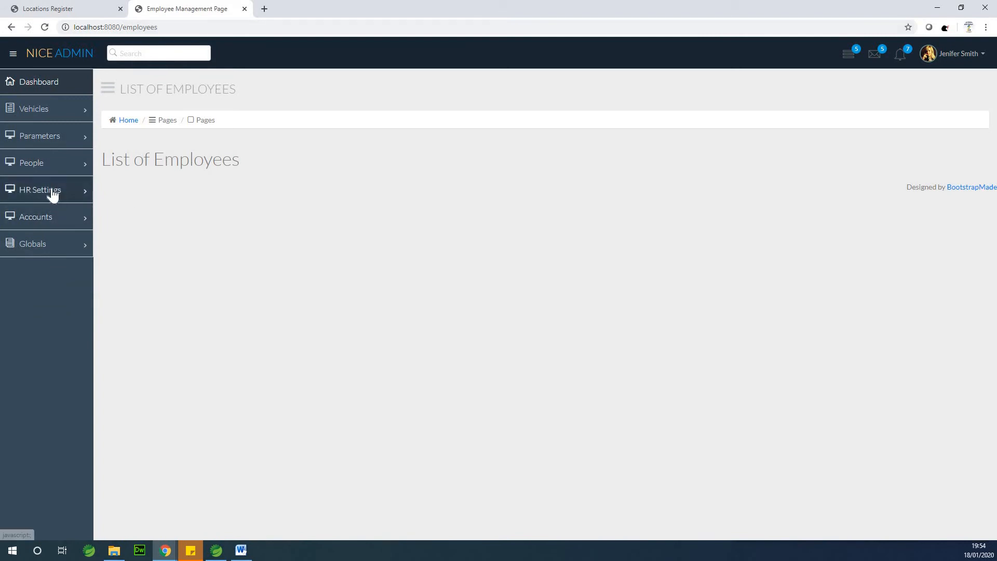
{"action": "left_click", "coordinate": [34, 108]}
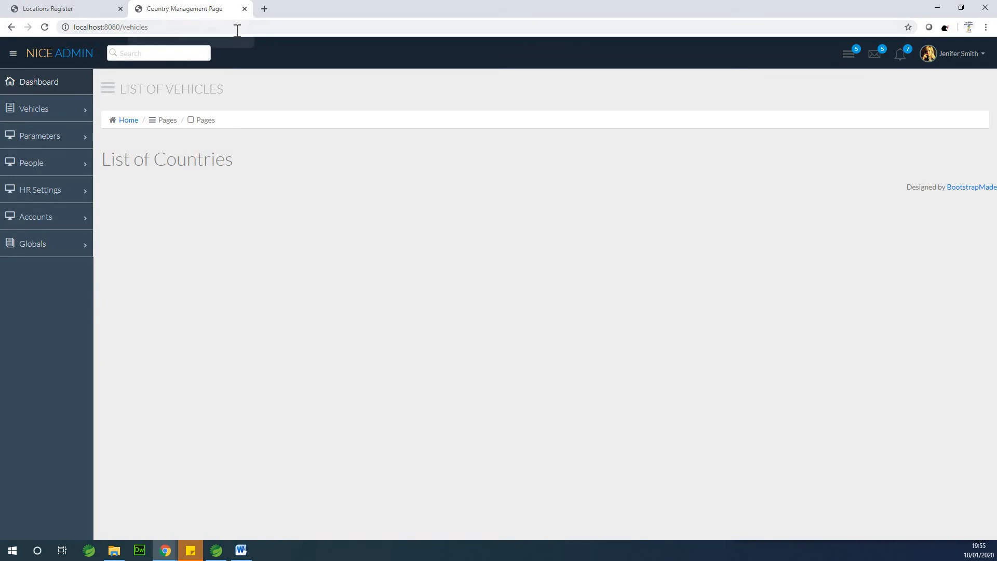
{"action": "mouse_move", "coordinate": [173, 86]}
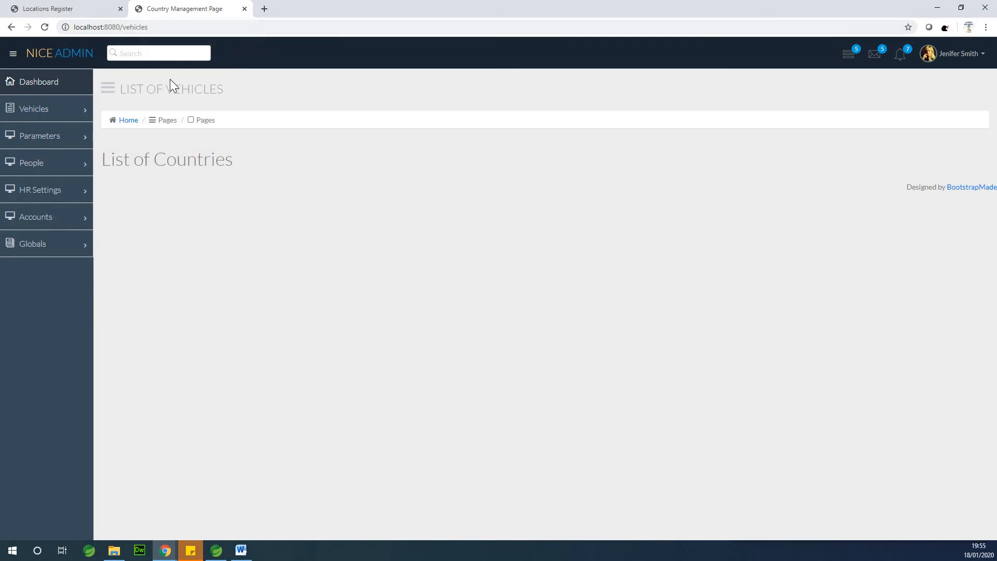
{"action": "mouse_move", "coordinate": [187, 9]}
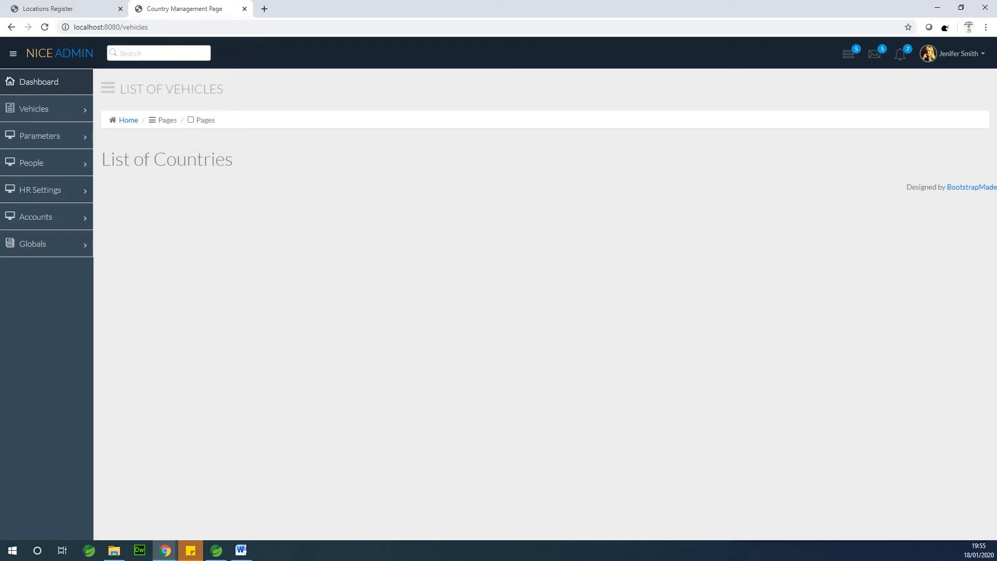
Open Employee.html from src/main/resources/templates in Spring Tool Suite's Package Explorer.
{"action": "left_click", "coordinate": [216, 550]}
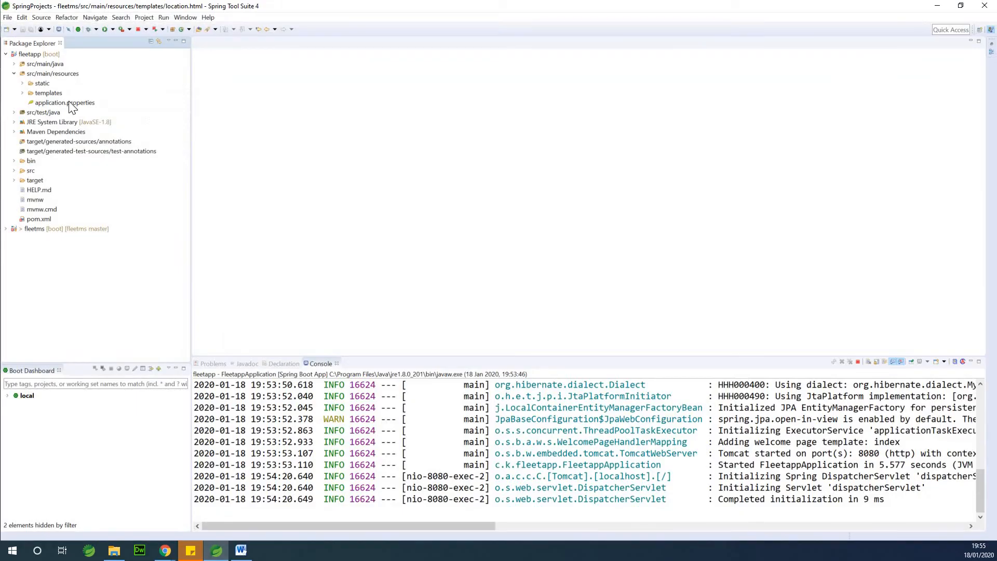
{"action": "left_click", "coordinate": [22, 93]}
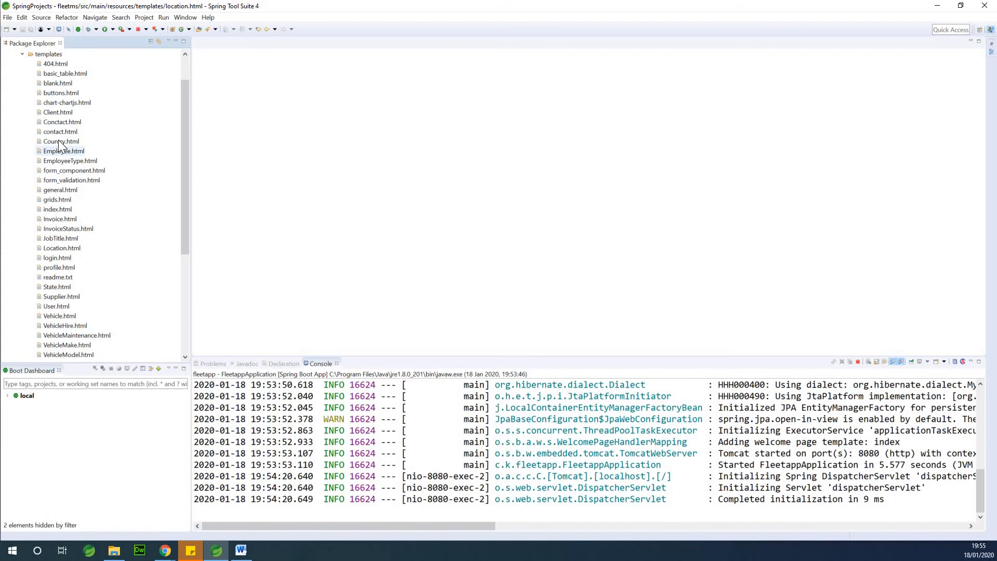
{"action": "left_click", "coordinate": [63, 150]}
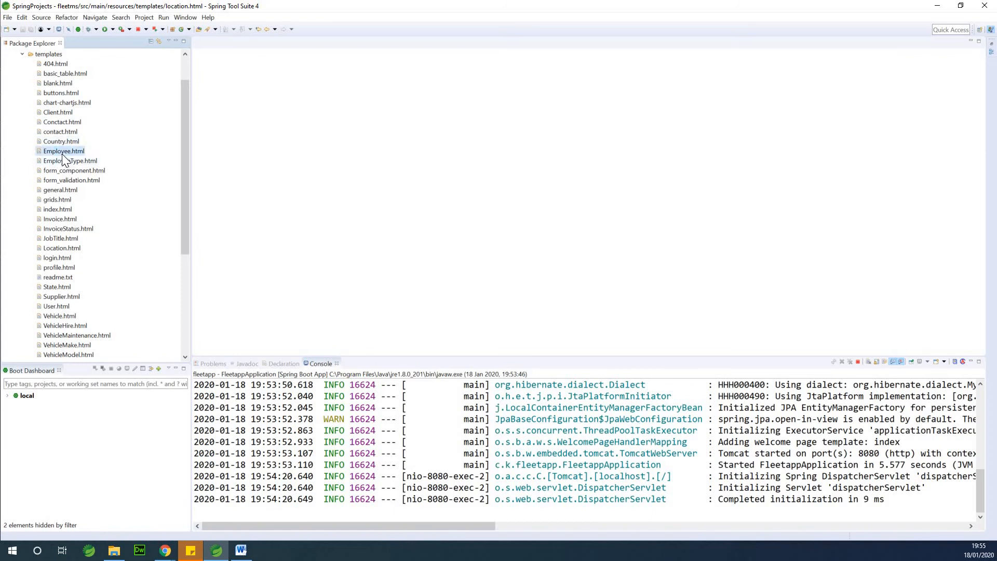
{"action": "double_click", "coordinate": [63, 151]}
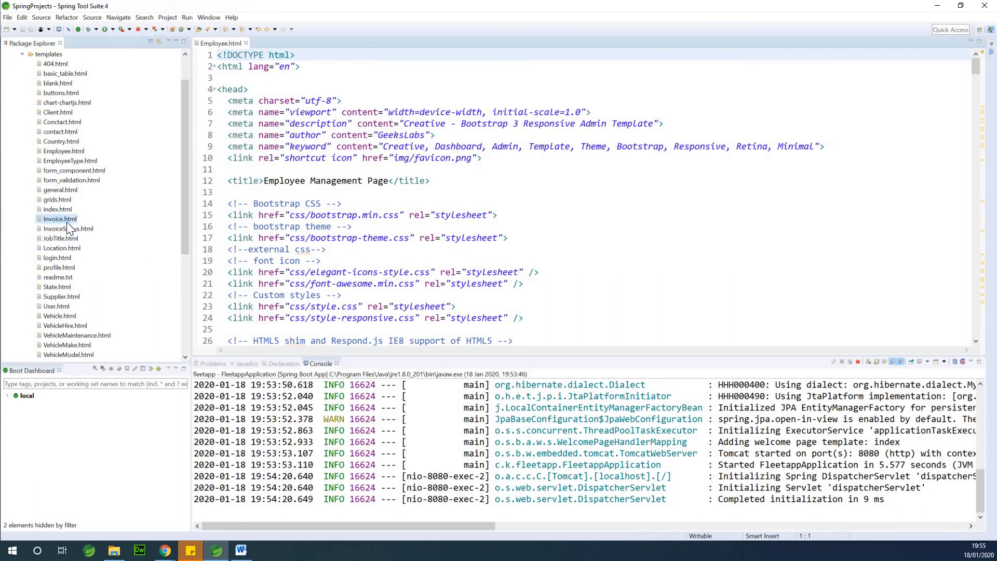
Open Invoice.html and scroll to its title reading 'Country Management Page'.
{"action": "double_click", "coordinate": [60, 219]}
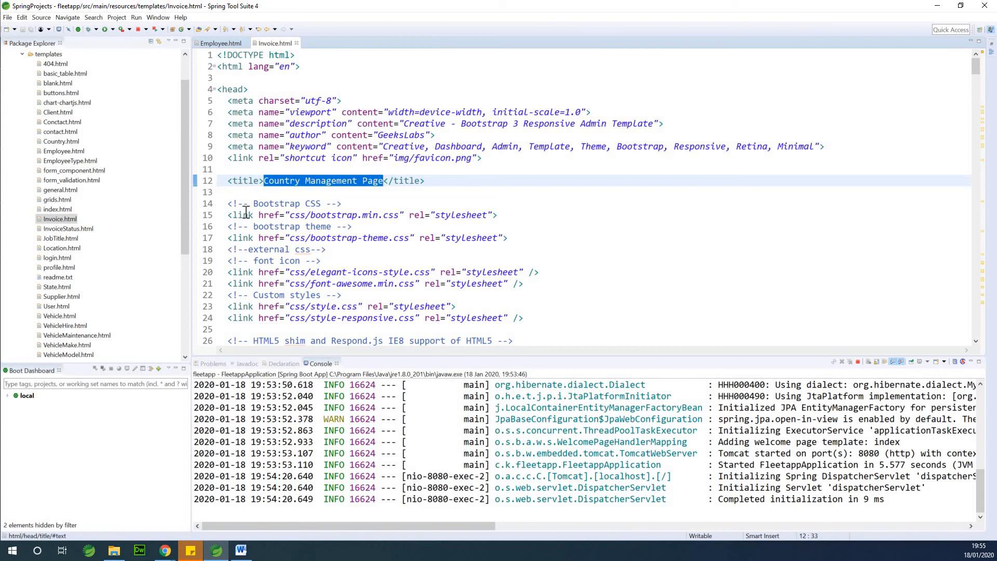
{"action": "mouse_move", "coordinate": [218, 239]}
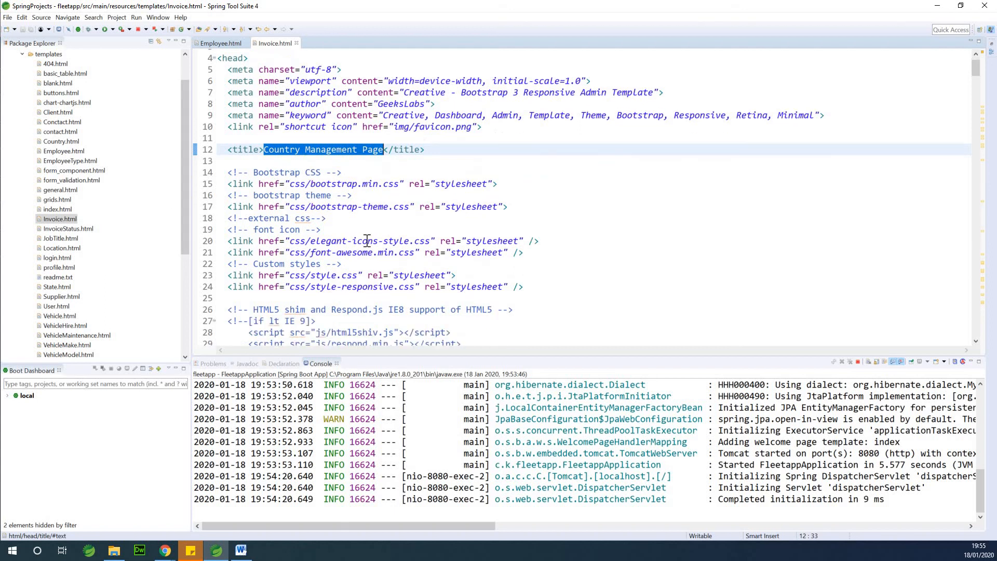
{"action": "scroll", "scroll_direction": "up", "scroll_amount": 3}
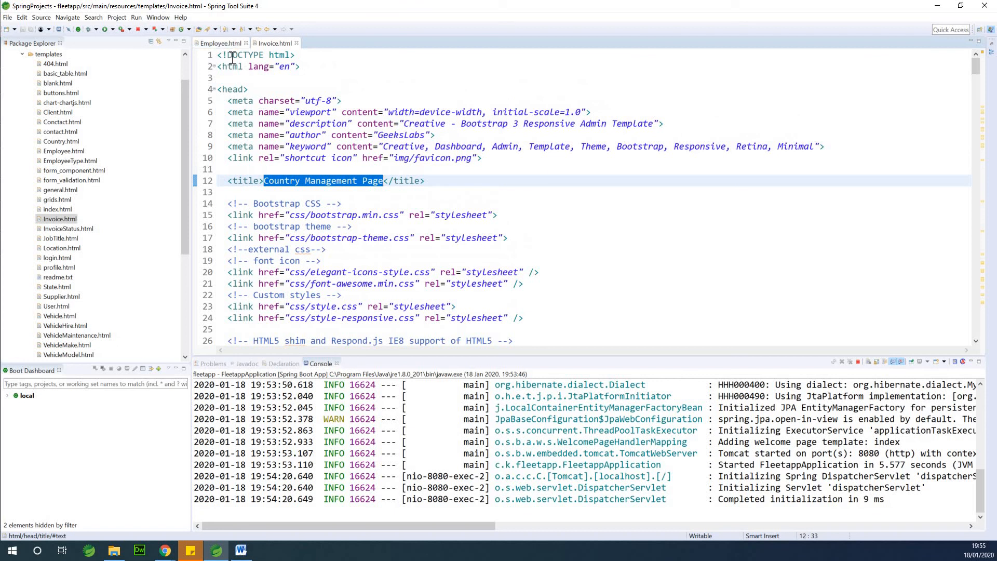